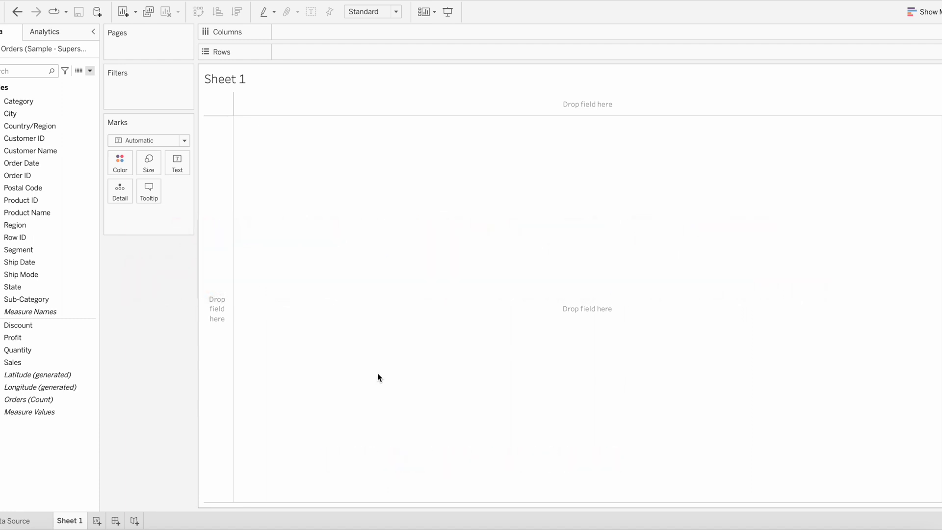
- Create a new calculated field named 'Last day of month' and move the editor aside
{"action": "left_click", "coordinate": [89, 70]}
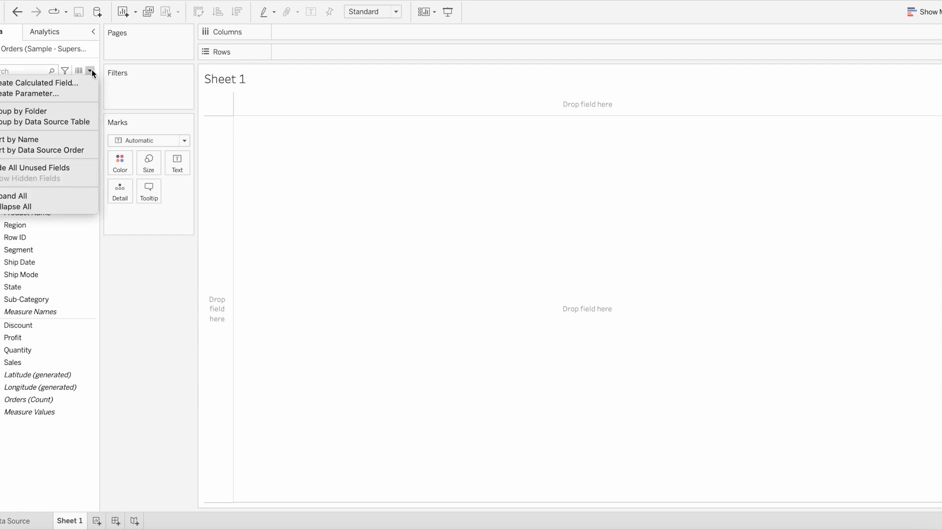
{"action": "left_click", "coordinate": [39, 83]}
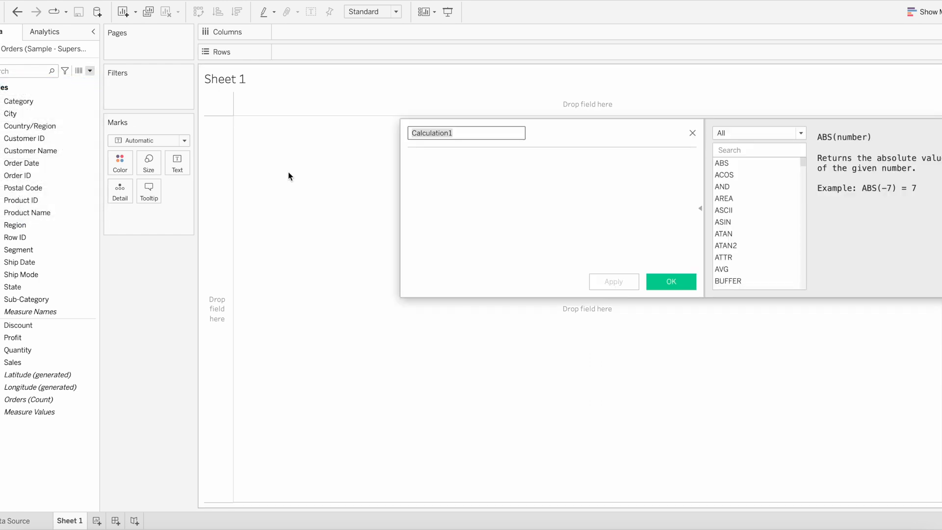
{"action": "type", "text": "Last day of month"}
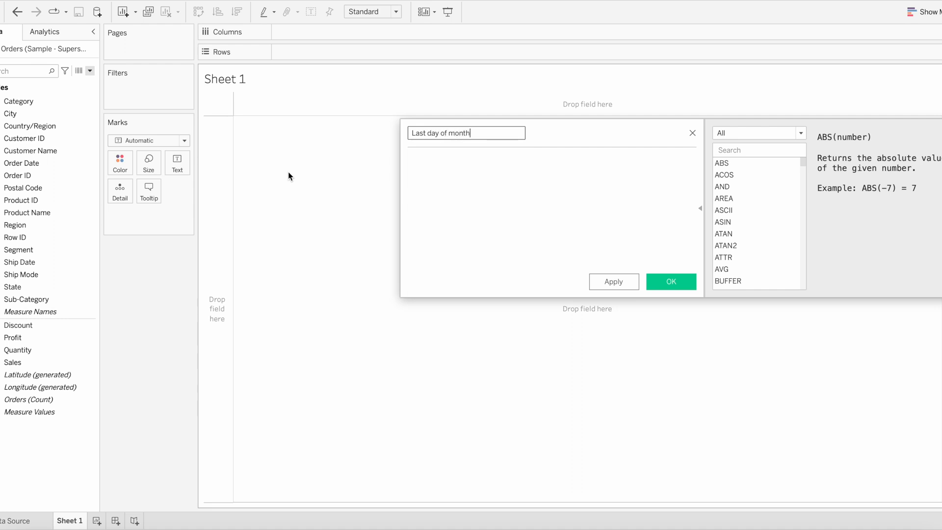
{"action": "left_click_drag", "start_coordinate": [553, 132], "coordinate": [312, 159]}
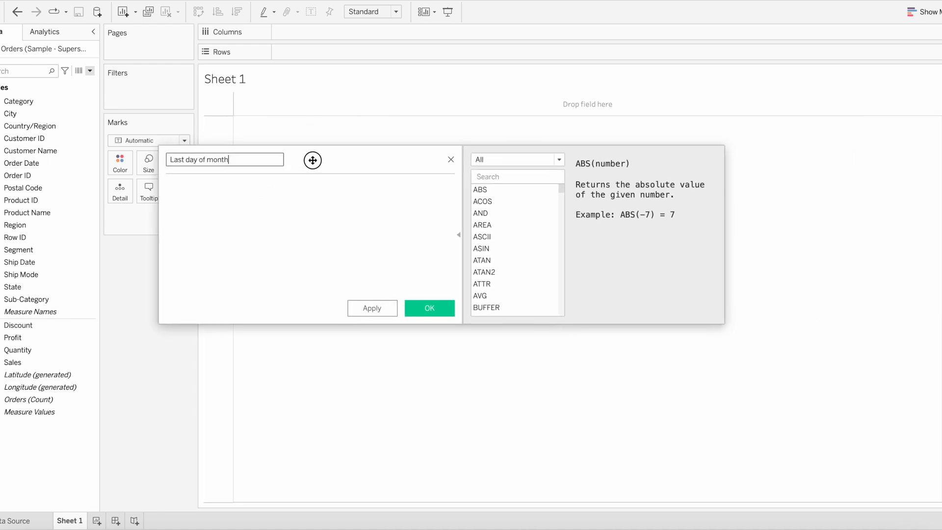
- Write the formula DATEADD('day',1,[Order Date]), inserting Order Date from autocomplete
{"action": "left_click", "coordinate": [240, 186]}
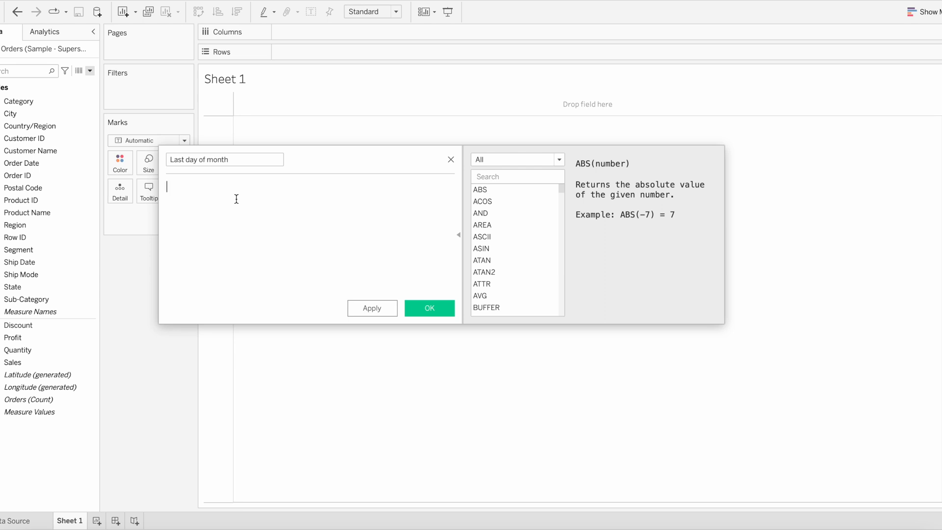
{"action": "type", "text": "da"}
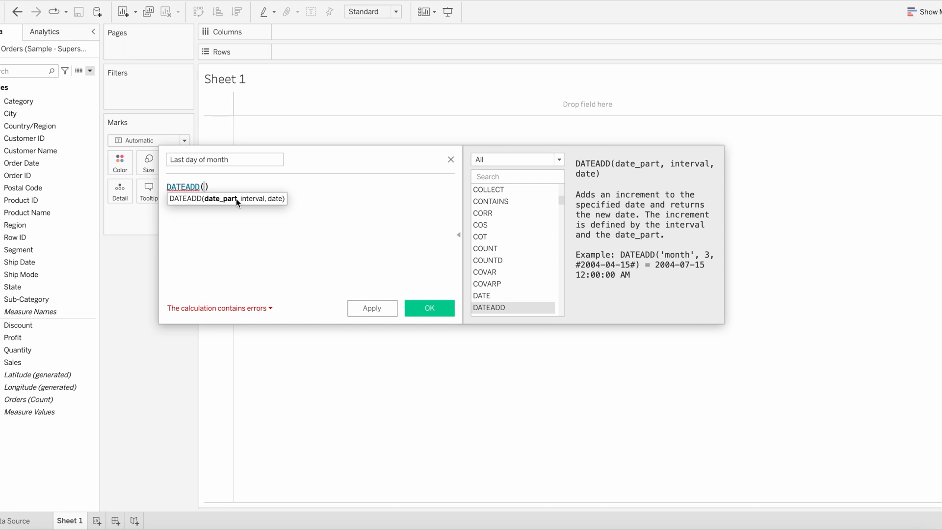
{"action": "type", "text": "'"}
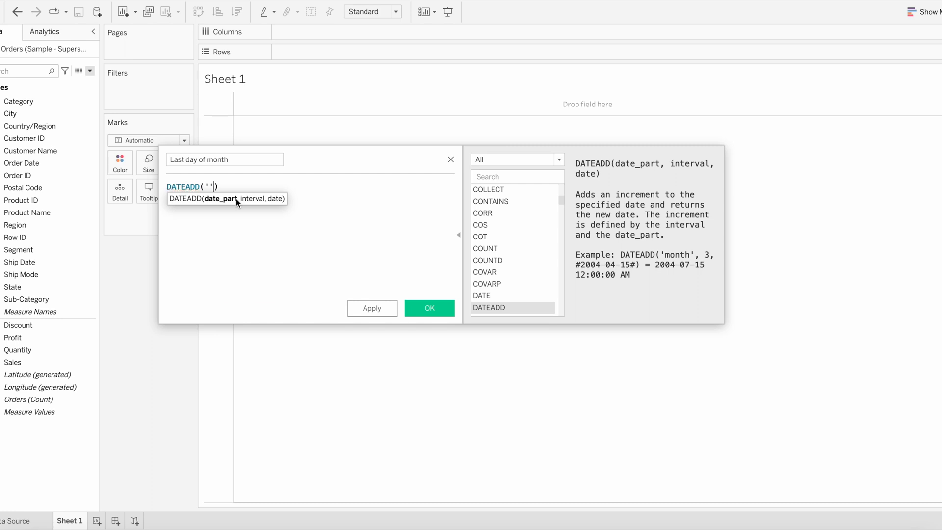
{"action": "type", "text": "day"}
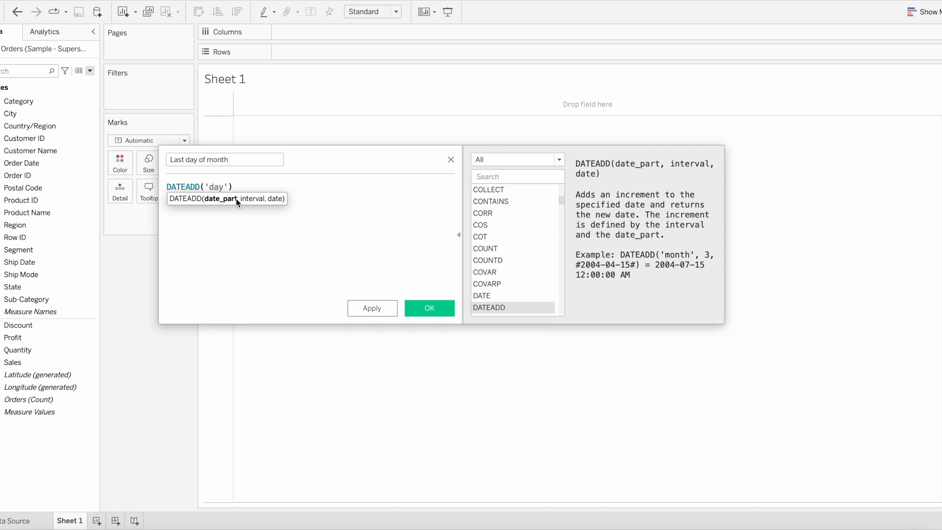
{"action": "type", "text": ",1"}
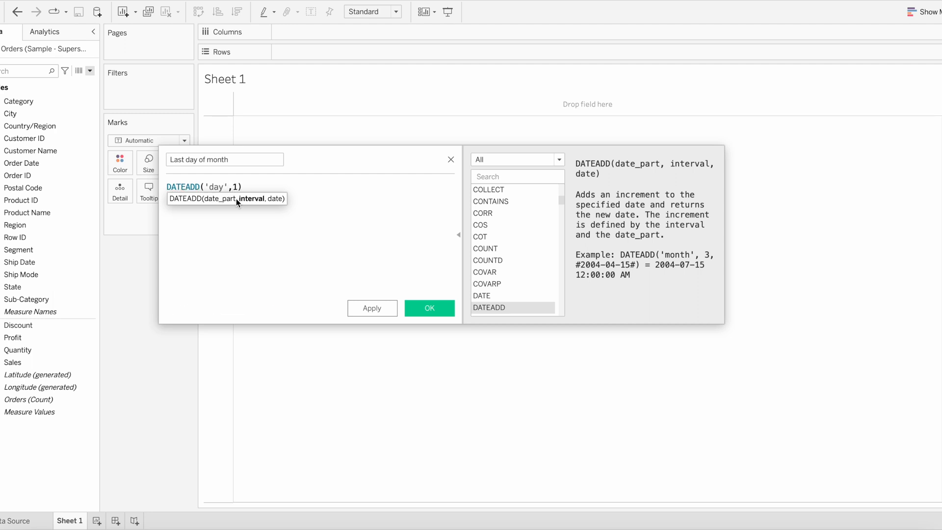
{"action": "type", "text": ","}
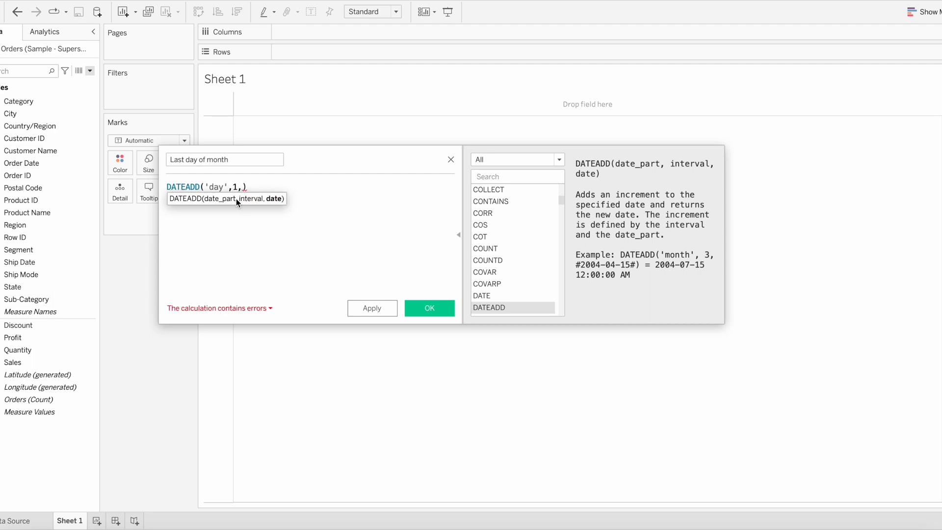
{"action": "type", "text": "or"}
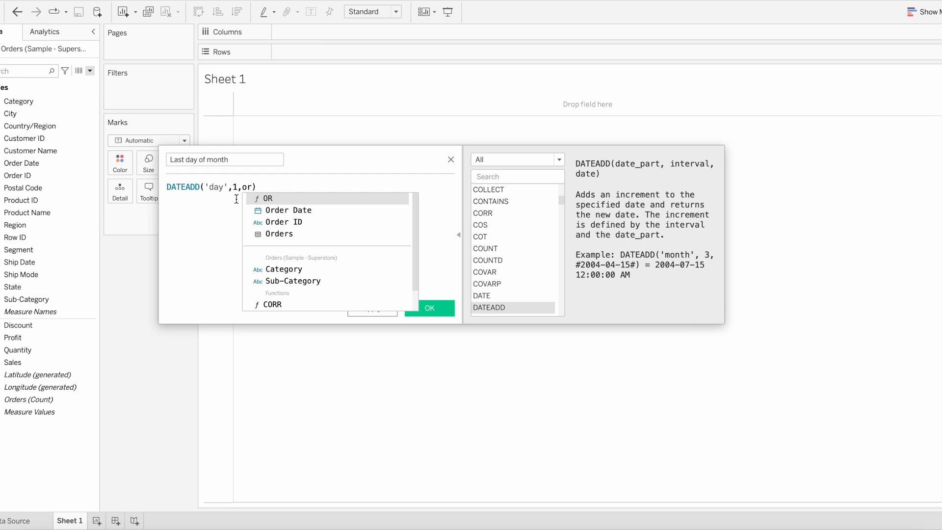
{"action": "left_click", "coordinate": [287, 210]}
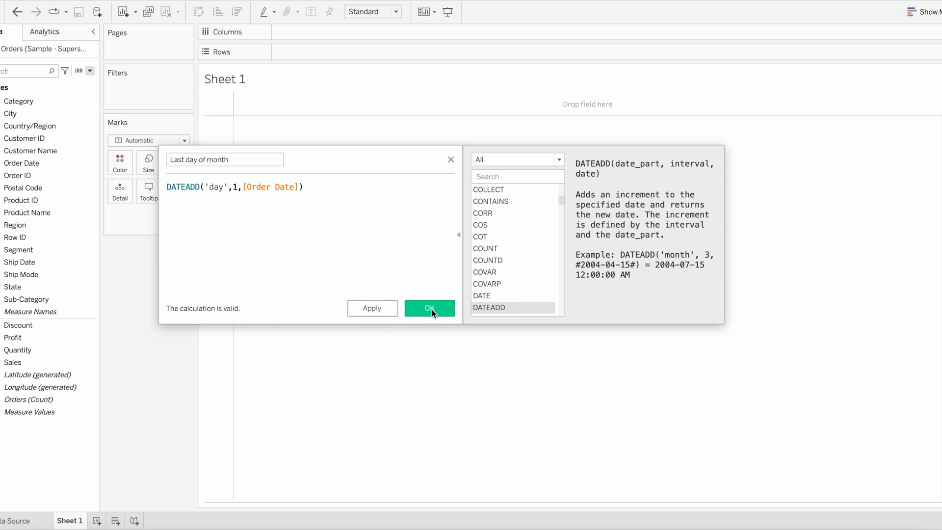
- Save the calculation and list discrete Order Date beside Last day of month on Rows
{"action": "left_click", "coordinate": [429, 307]}
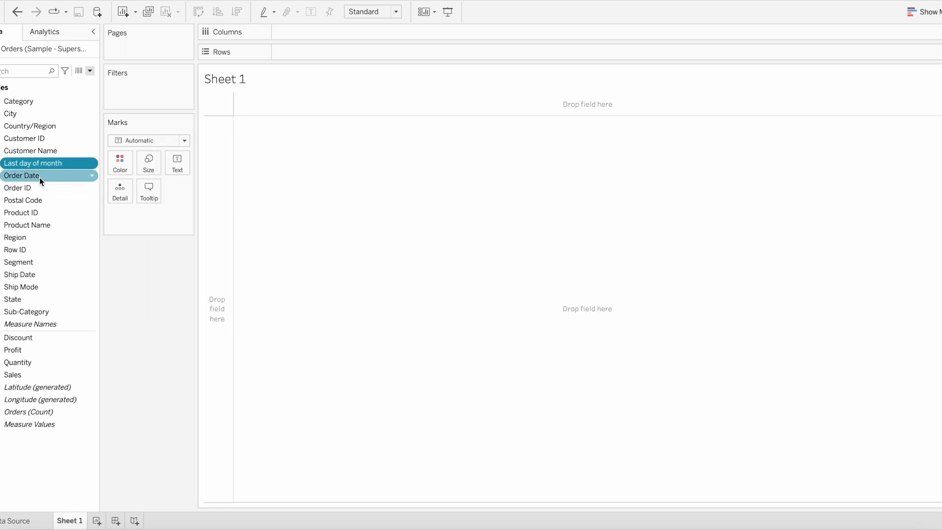
{"action": "left_click_drag", "start_coordinate": [39, 176], "coordinate": [306, 57]}
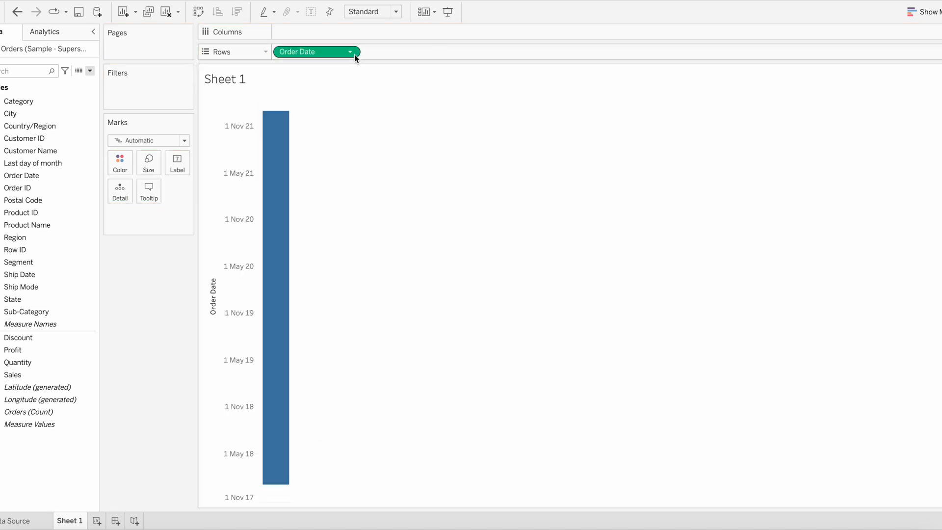
{"action": "left_click", "coordinate": [350, 52]}
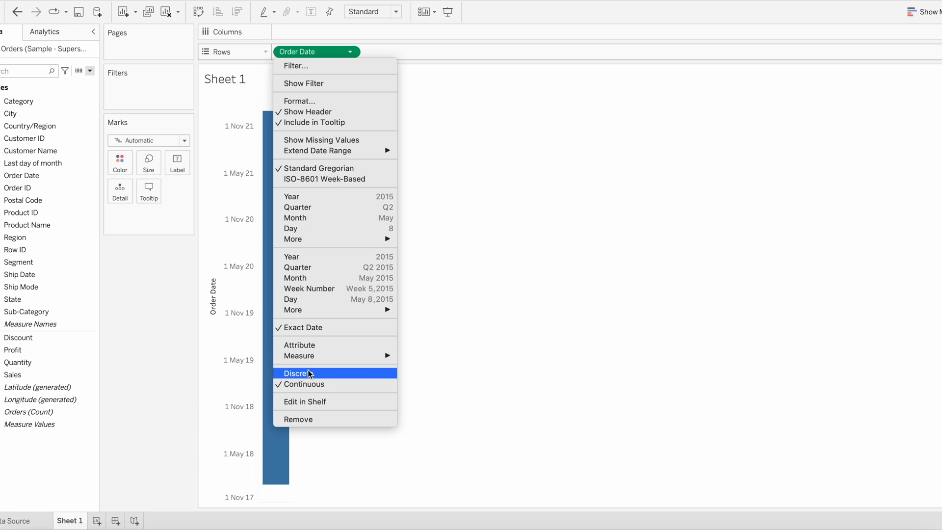
{"action": "left_click", "coordinate": [301, 373]}
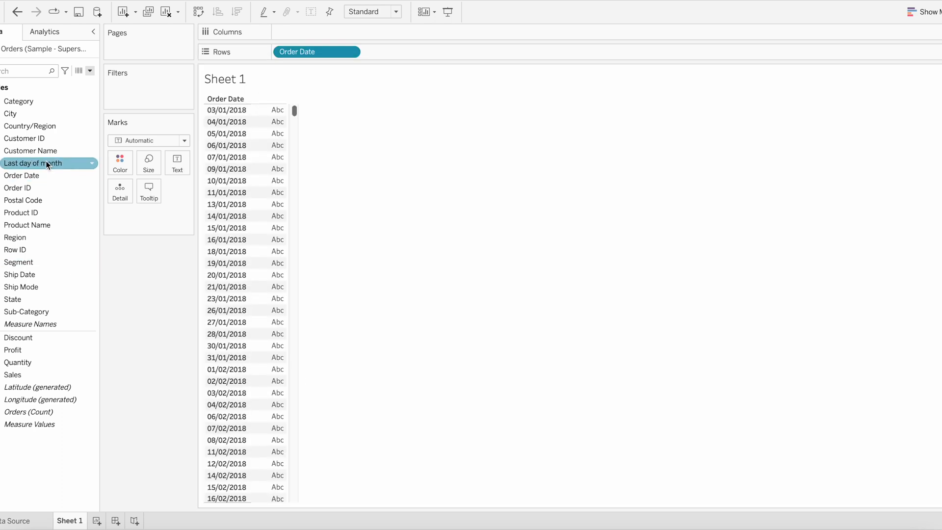
{"action": "left_click_drag", "start_coordinate": [34, 163], "coordinate": [405, 52]}
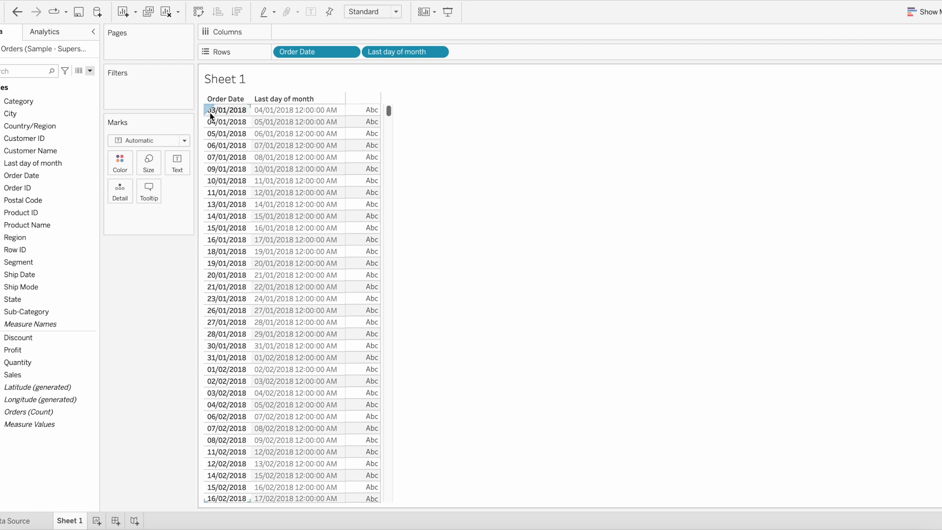
{"action": "mouse_move", "coordinate": [242, 116]}
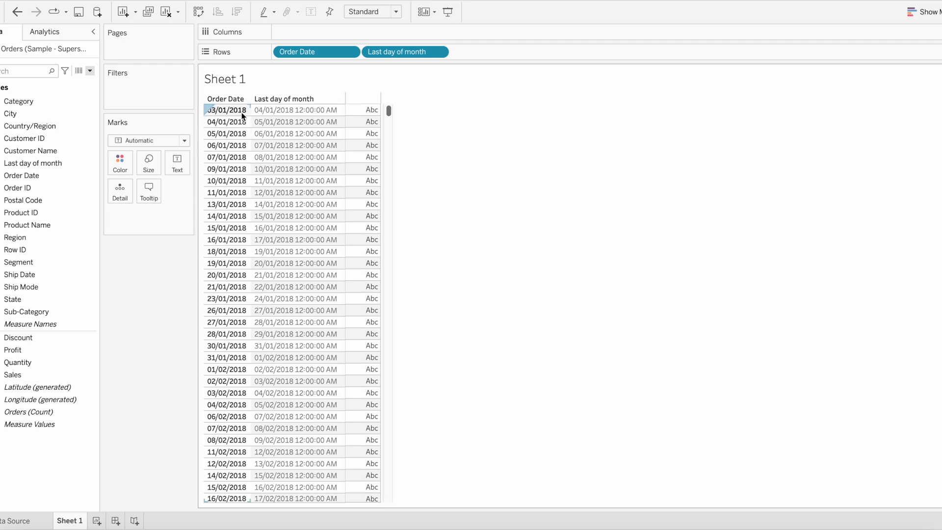
{"action": "left_click", "coordinate": [295, 109]}
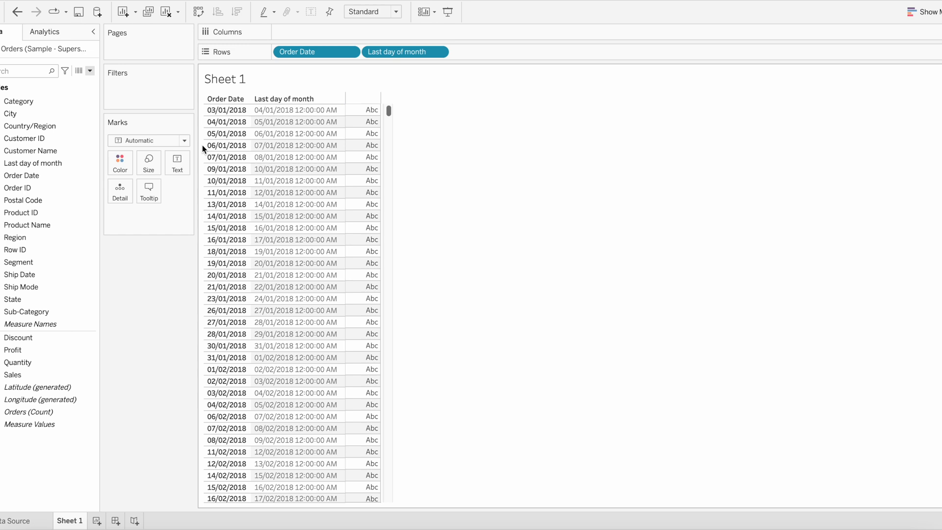
{"action": "left_click", "coordinate": [33, 163]}
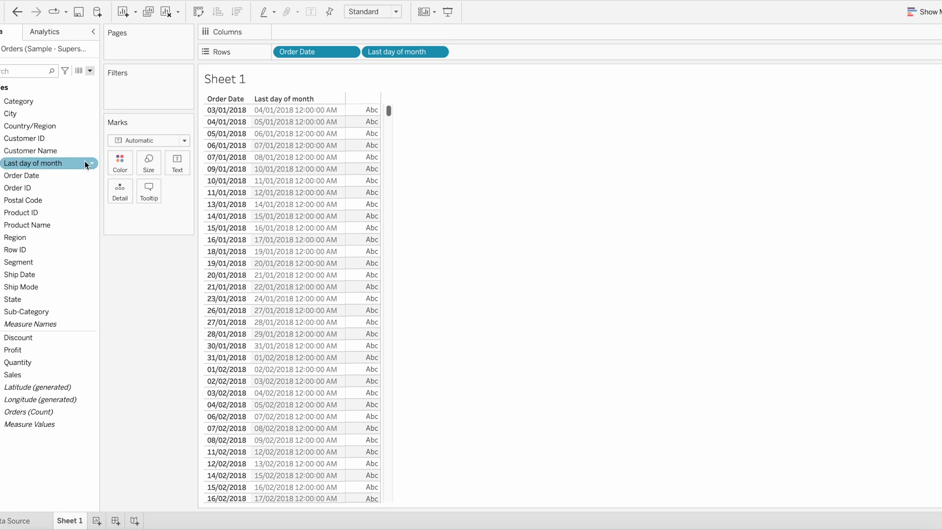
- Edit Last day of month to DAY(DATEADD('day',1,[Order Date])) and apply it, showing day numbers 1–31
{"action": "right_click", "coordinate": [33, 163]}
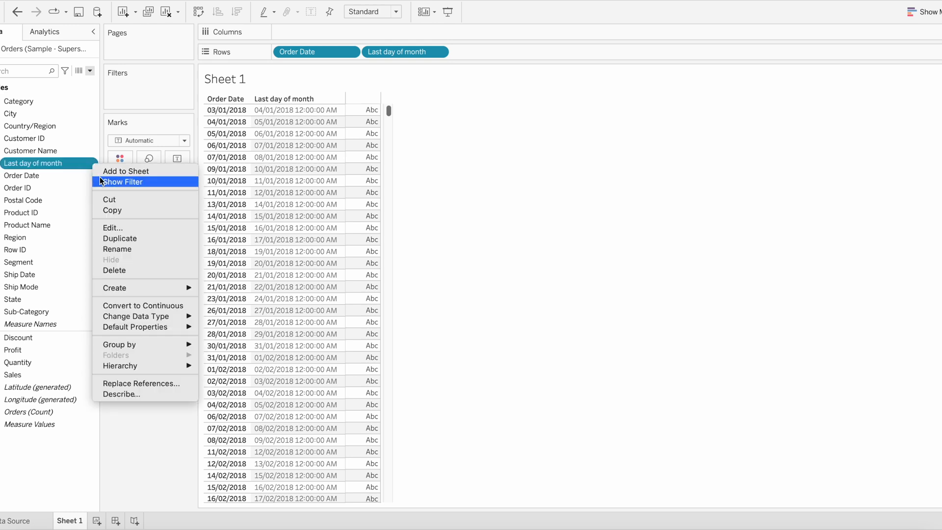
{"action": "left_click", "coordinate": [112, 228]}
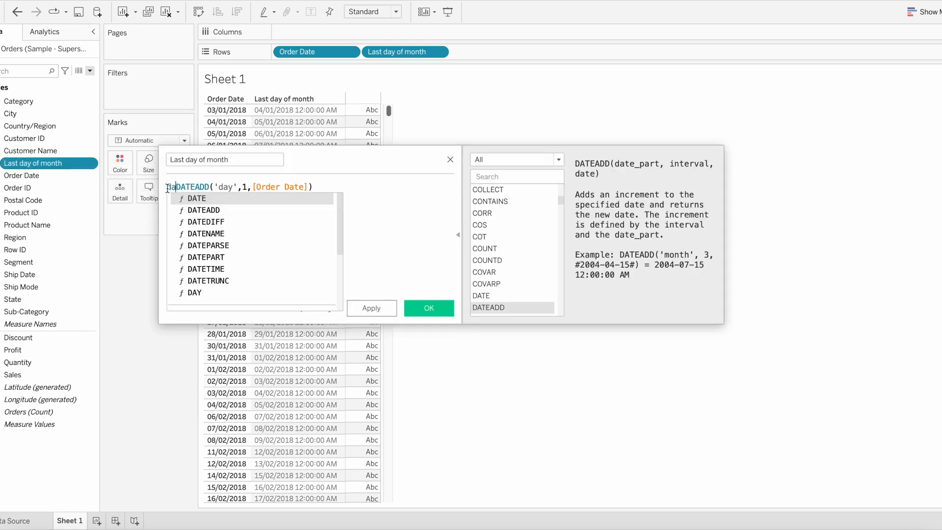
{"action": "type", "text": "day("}
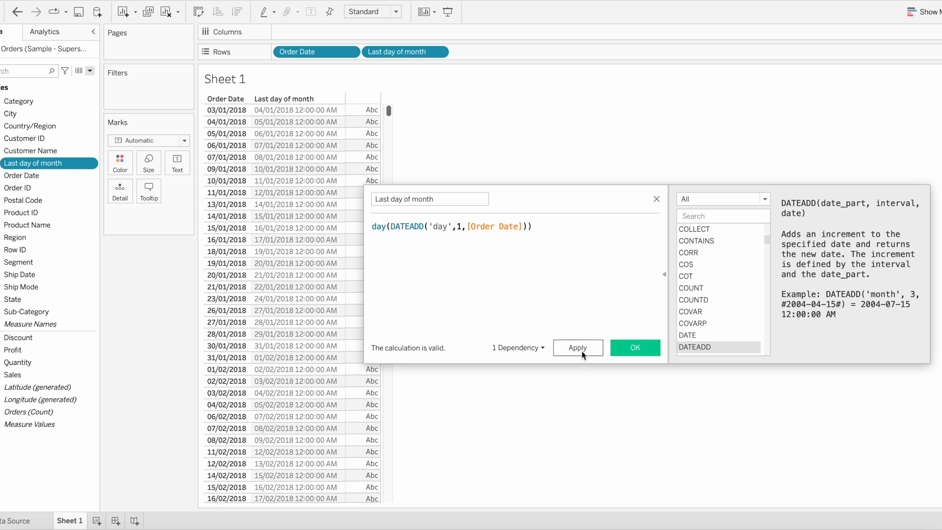
{"action": "left_click", "coordinate": [575, 347]}
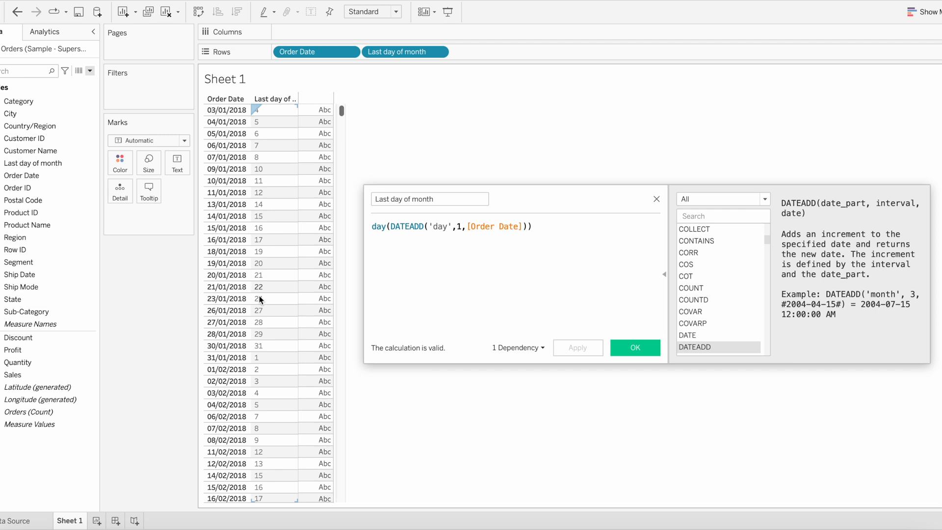
{"action": "mouse_move", "coordinate": [266, 339]}
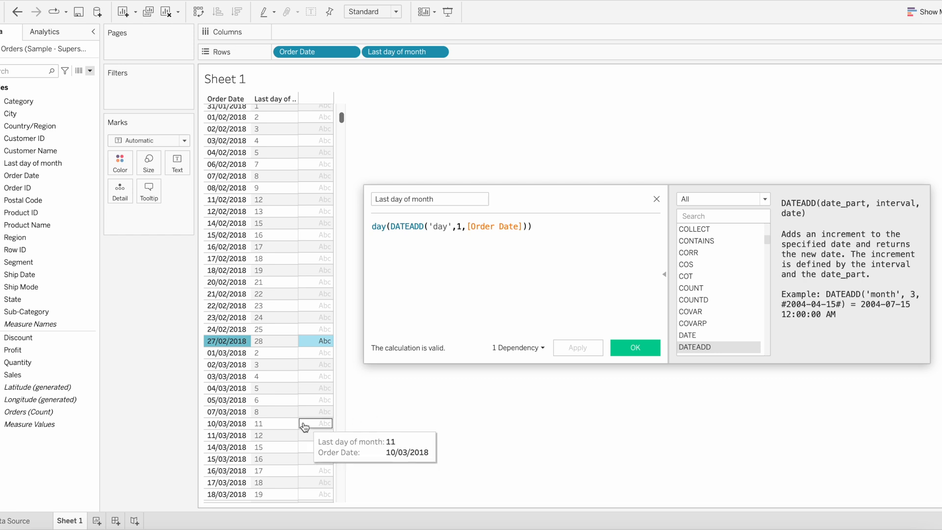
{"action": "scroll", "scroll_direction": "down", "scroll_amount": 3}
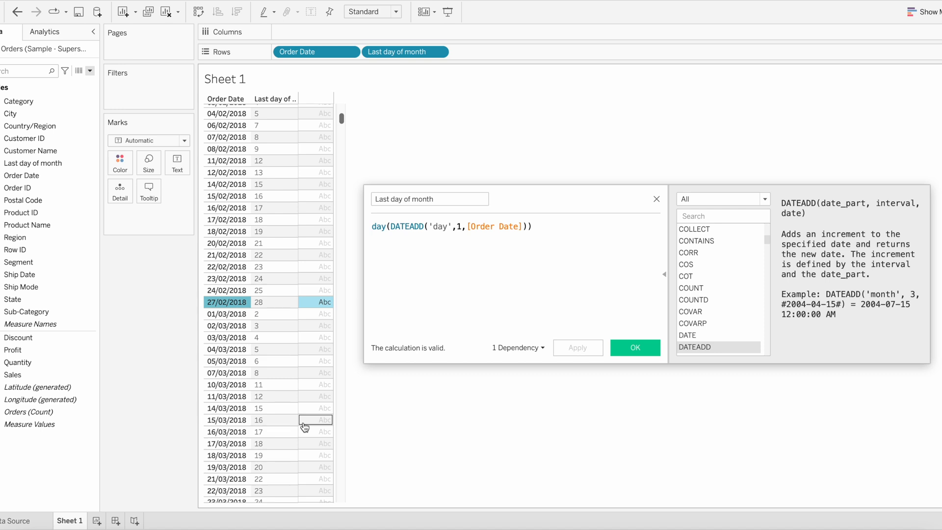
{"action": "scroll", "scroll_direction": "down", "scroll_amount": 3}
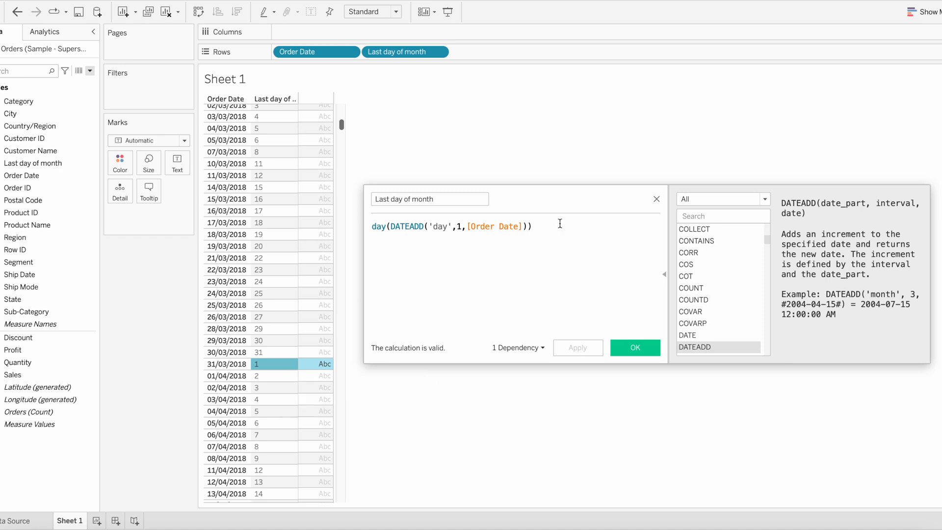
- Append =1 so the field returns True only where the next day is the 1st, and commit it
{"action": "type", "text": "=1"}
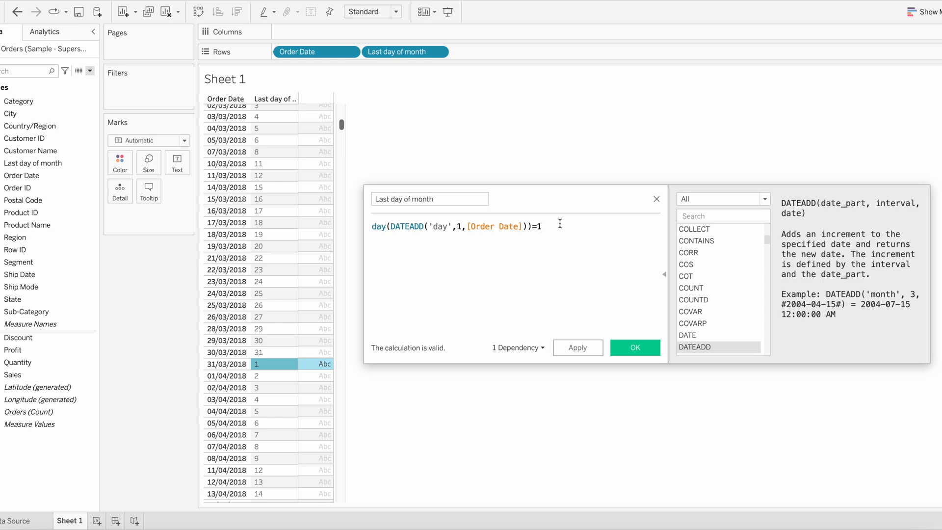
{"action": "left_click", "coordinate": [635, 347]}
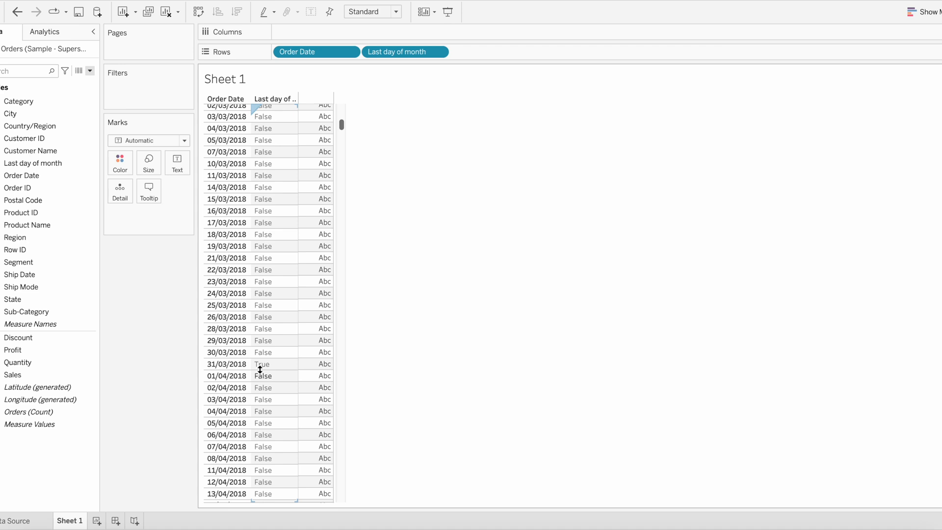
{"action": "left_click", "coordinate": [32, 151]}
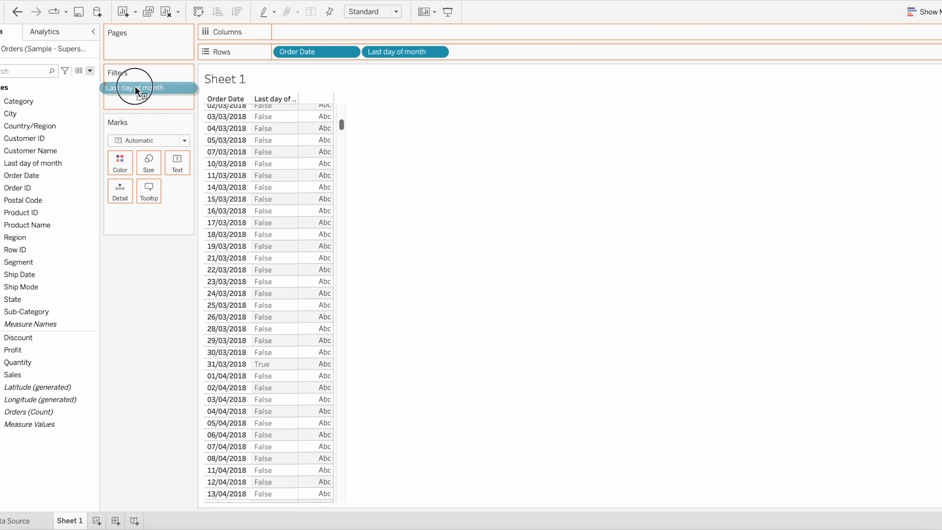
- Filter the sheet to Last day of month True, keeping only month-end order dates
{"action": "left_click", "coordinate": [135, 88]}
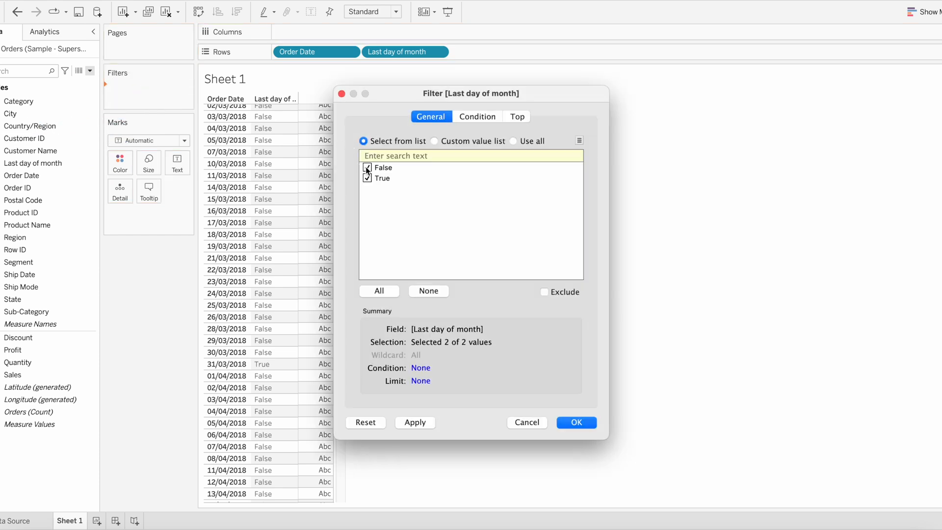
{"action": "left_click", "coordinate": [574, 422]}
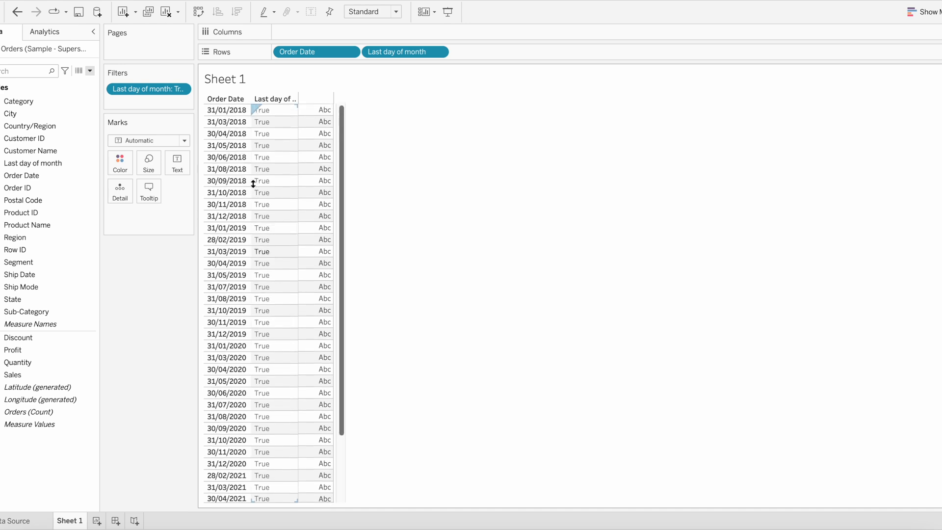
{"action": "scroll", "scroll_direction": "down", "scroll_amount": 3}
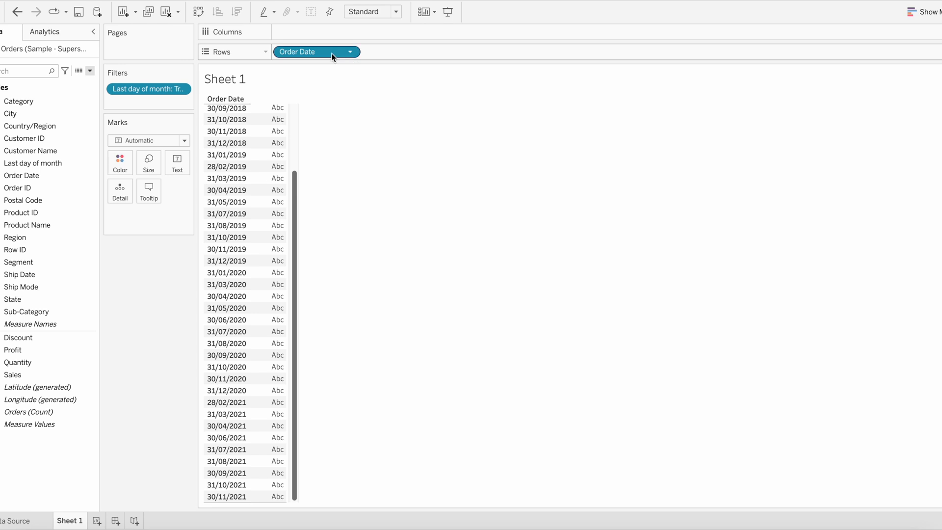
- Move Order Date to Columns and plot SUM(Sales) on Rows as a line chart
{"action": "left_click_drag", "start_coordinate": [315, 52], "coordinate": [317, 31]}
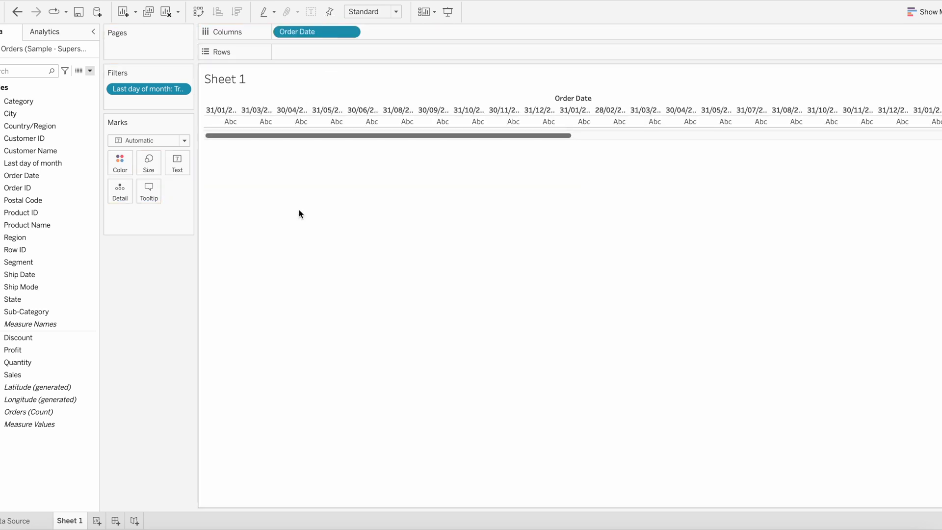
{"action": "left_click", "coordinate": [12, 374]}
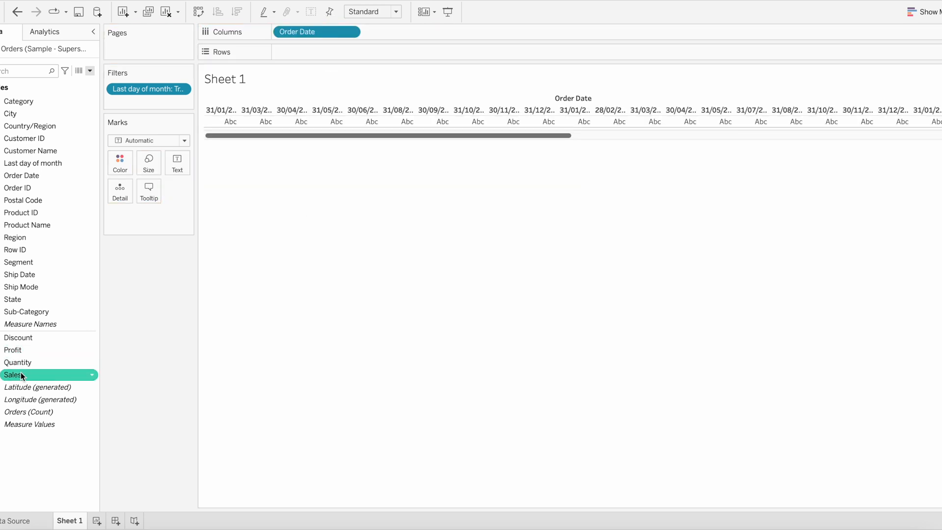
{"action": "left_click_drag", "start_coordinate": [12, 375], "coordinate": [315, 52]}
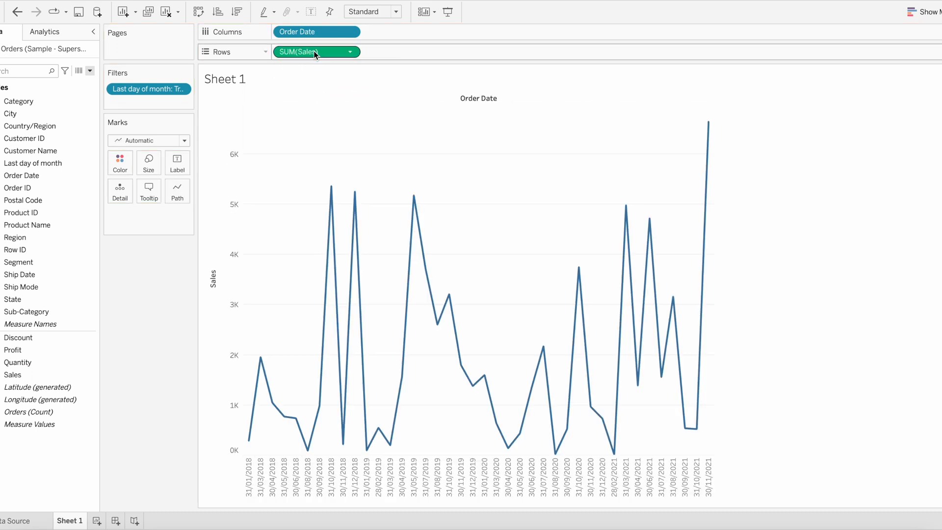
{"action": "mouse_move", "coordinate": [306, 52]}
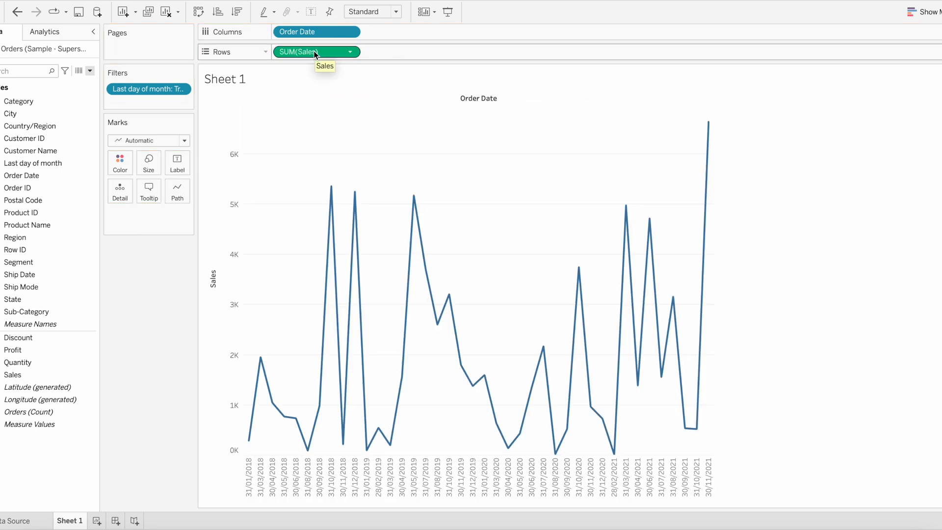